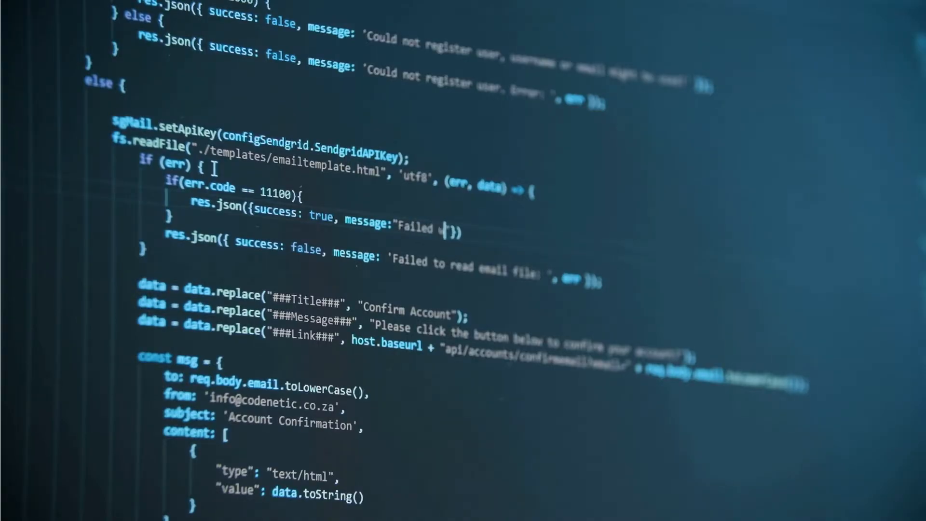
pyautogui.write('with error')
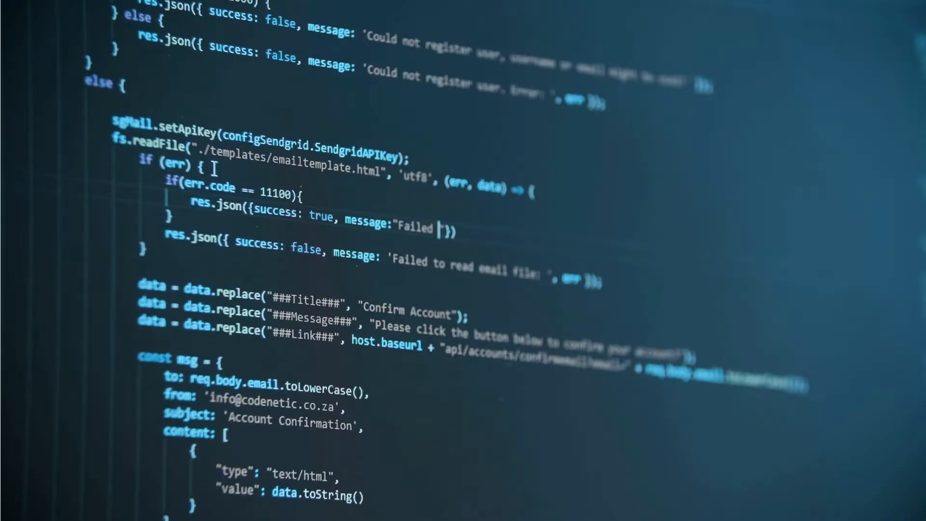
pyautogui.write('with err')
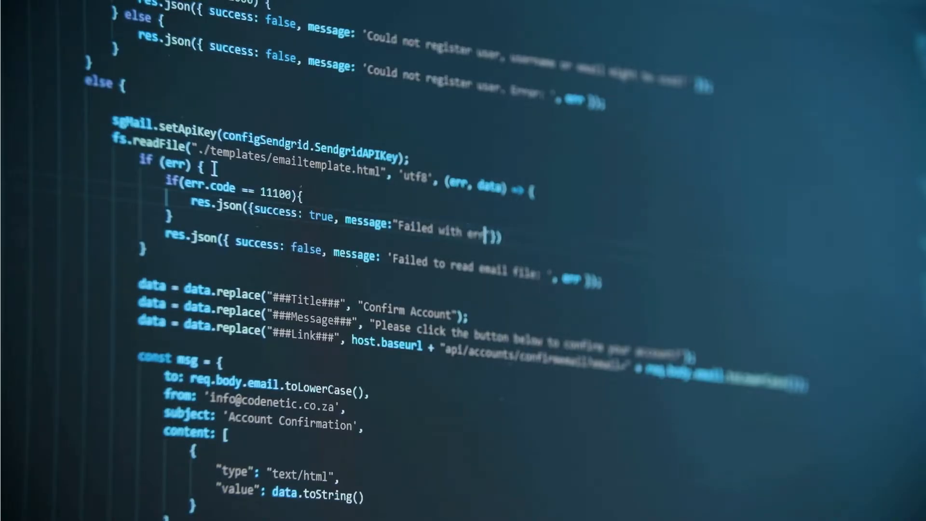
pyautogui.write('error code')
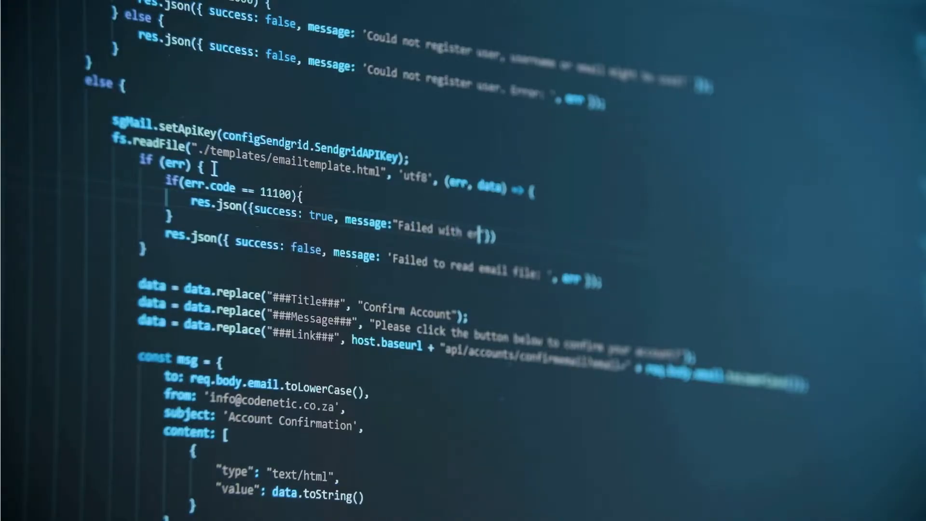
pyautogui.write('error code')
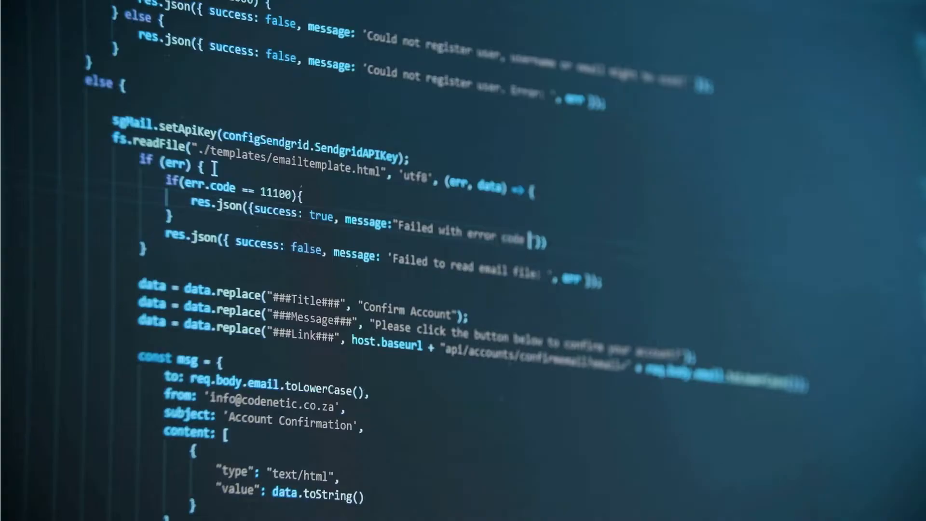